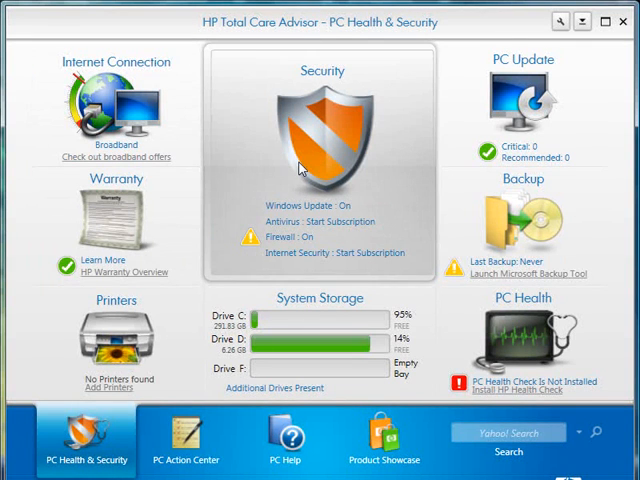
mouse_move(400, 150)
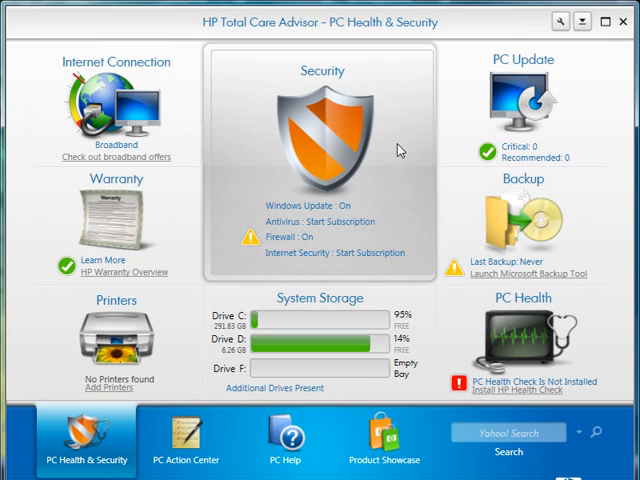
mouse_move(556, 22)
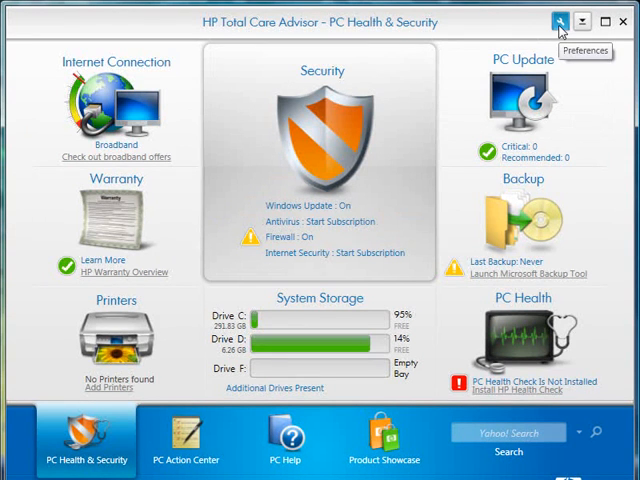
Turn off 'Launch HP Advisor automatically on start-up' in General Settings and save with OK.
click(556, 22)
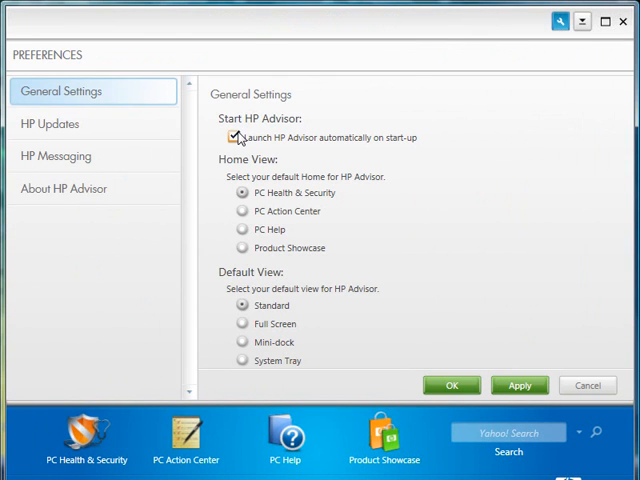
click(236, 136)
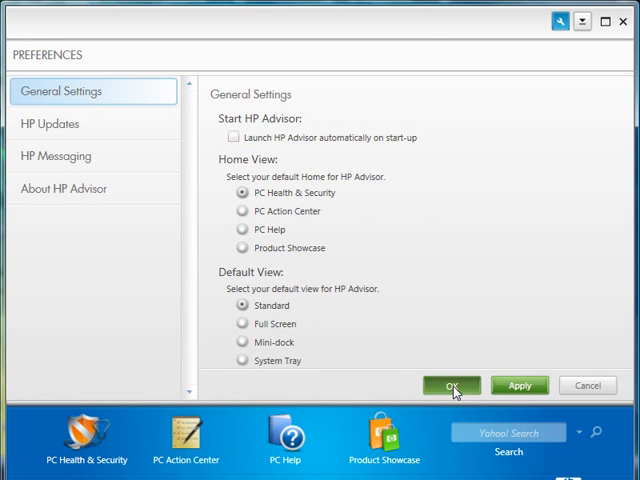
click(452, 384)
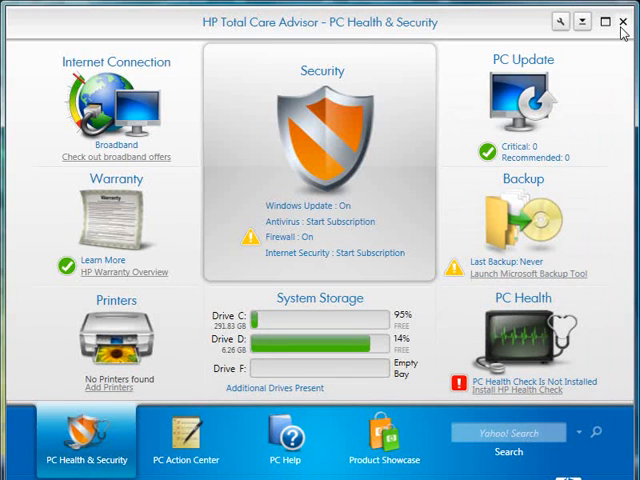
Close the HP Total Care Advisor window, returning to the Windows Vista desktop.
click(624, 20)
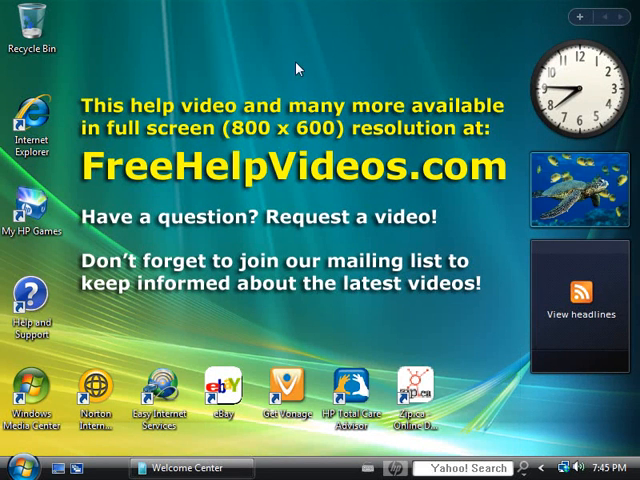
mouse_move(350, 388)
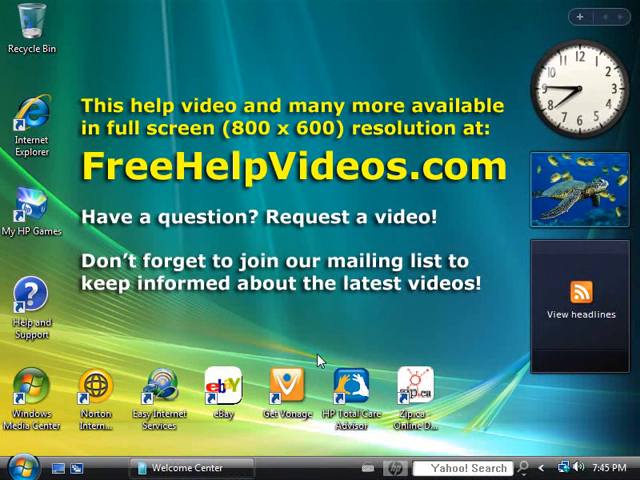
mouse_move(262, 344)
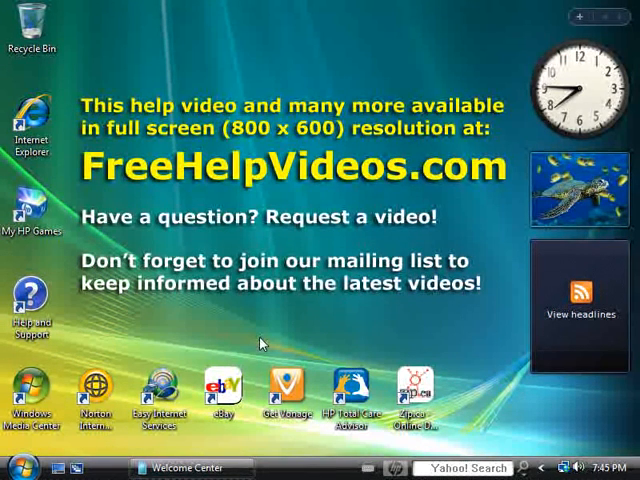